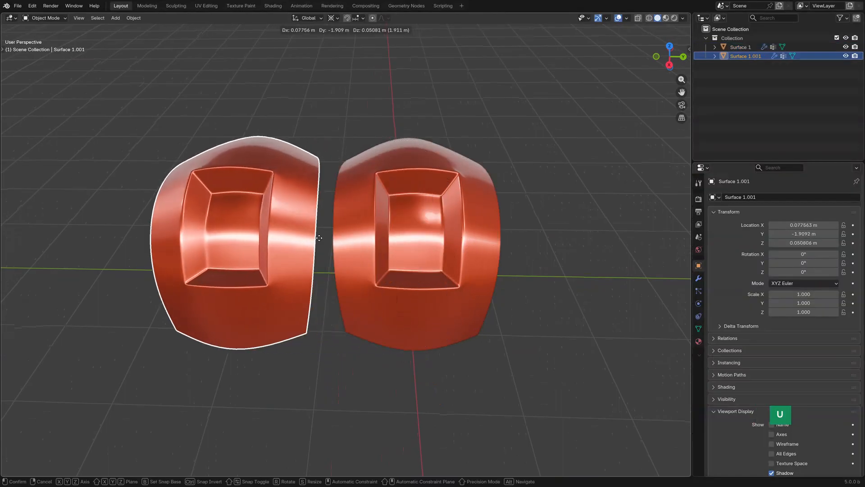
# - Place the duplicated surface beside the original
pyautogui.press('y')
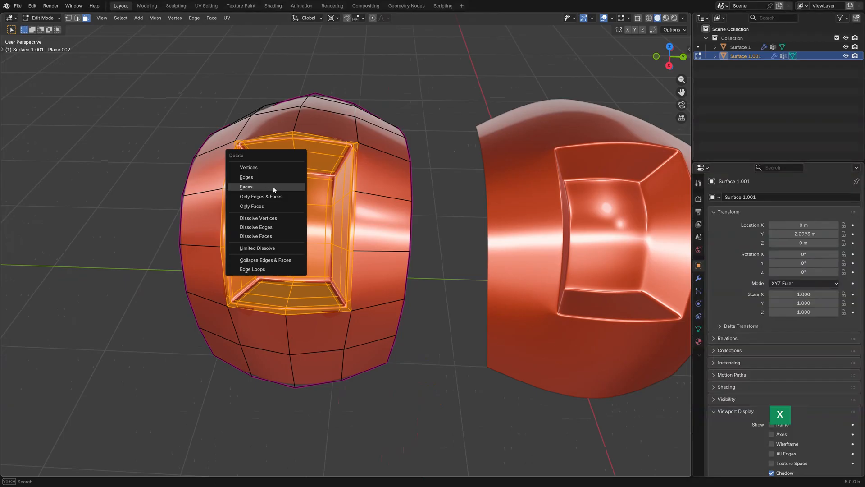
# - Delete the pocket faces from the copy and rename the surfaces
pyautogui.click(246, 186)
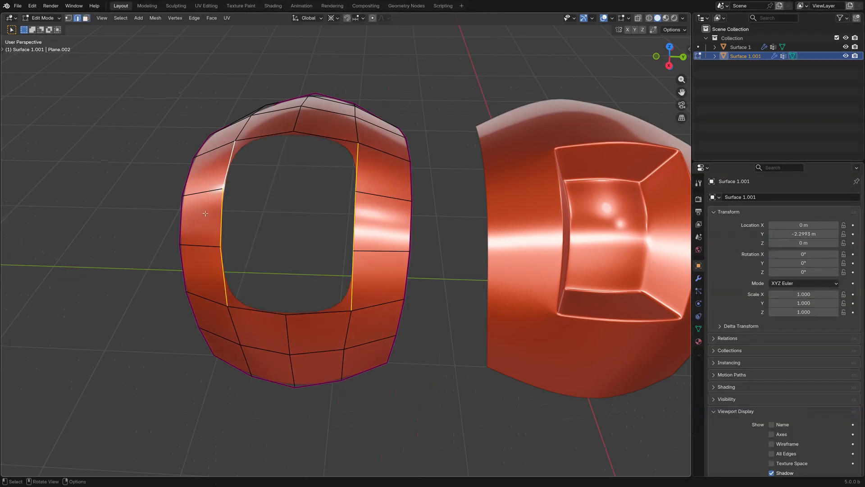
pyautogui.moveTo(372, 181)
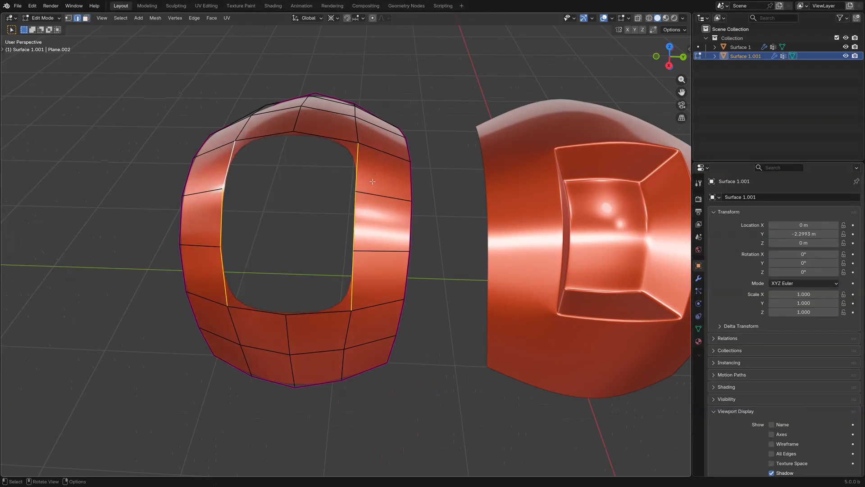
pyautogui.click(211, 17)
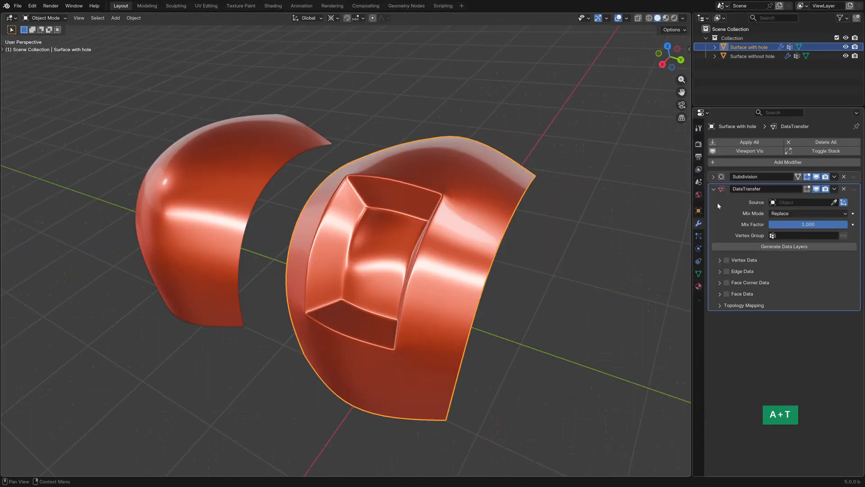
pyautogui.moveTo(342, 287)
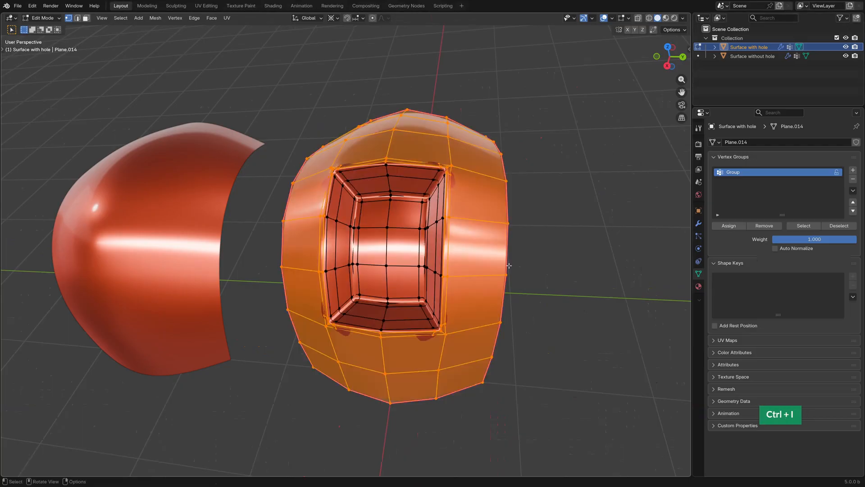
# - Leave Edit Mode for object mode with the vertex group assigned
pyautogui.press('Tab')
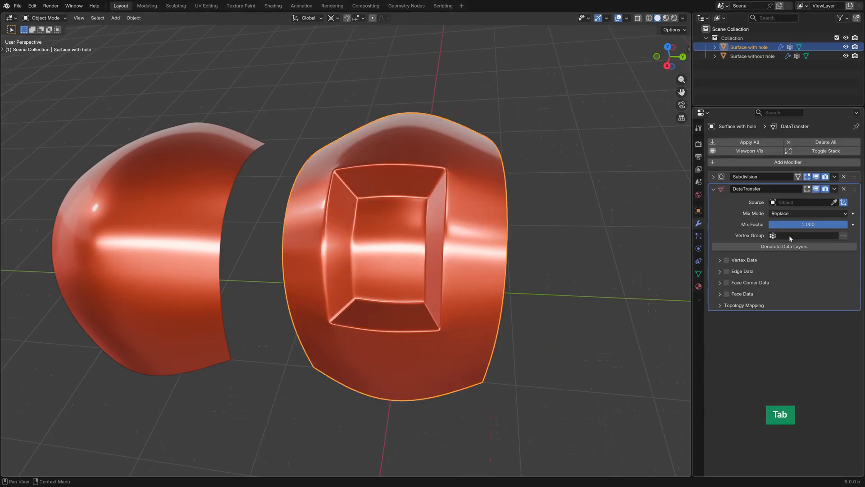
# - Set Vertex Group to Group, Source to Surface without hole, and enable Face Corner Data
pyautogui.click(803, 235)
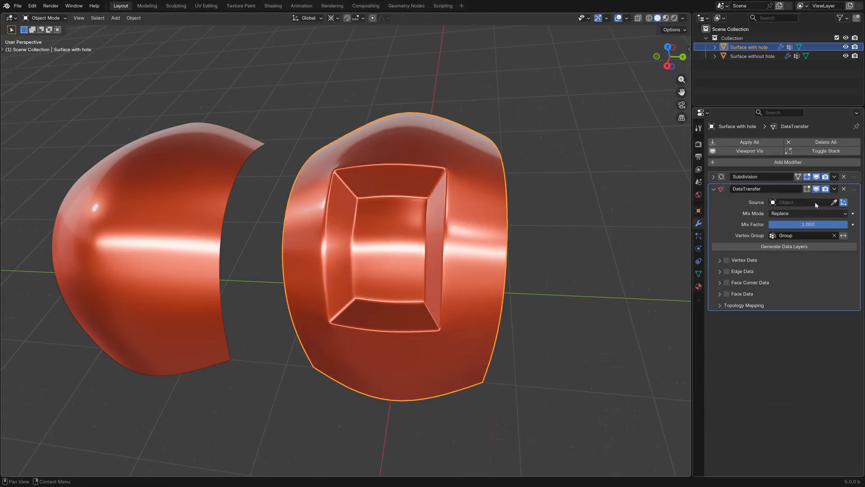
pyautogui.click(803, 202)
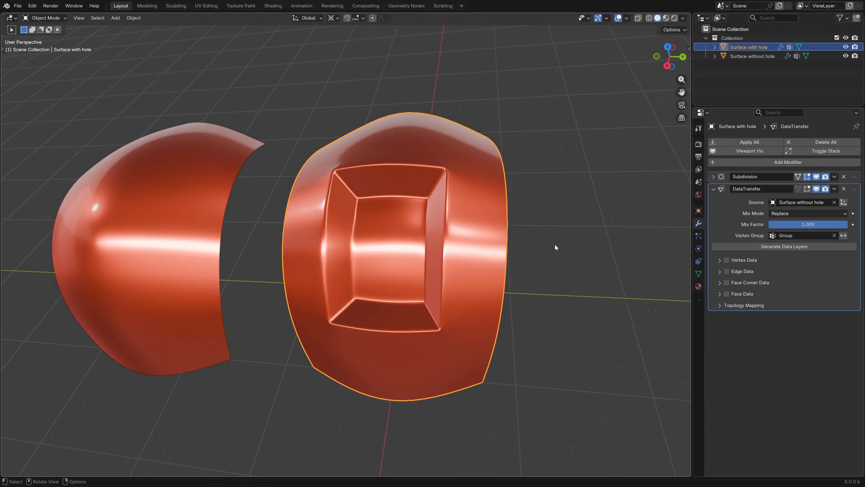
pyautogui.moveTo(727, 287)
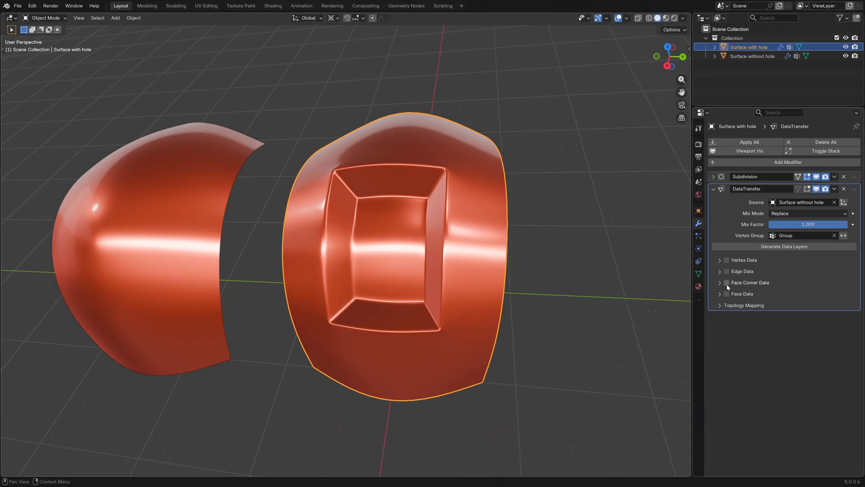
pyautogui.click(727, 282)
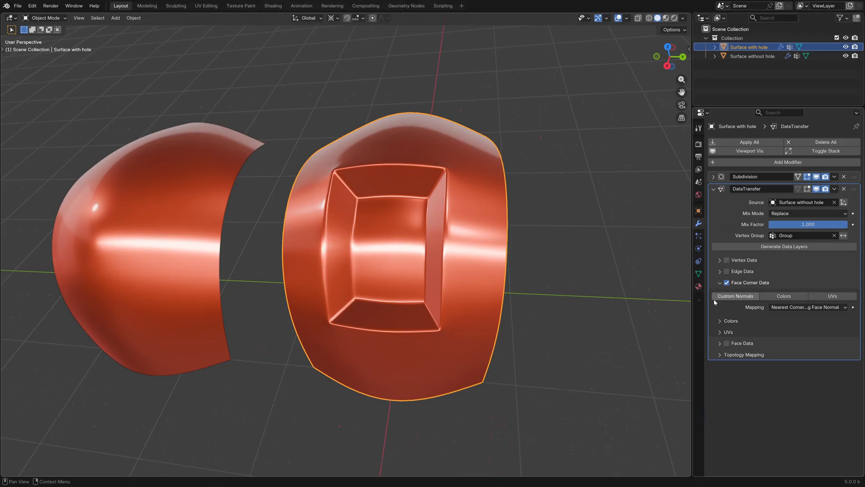